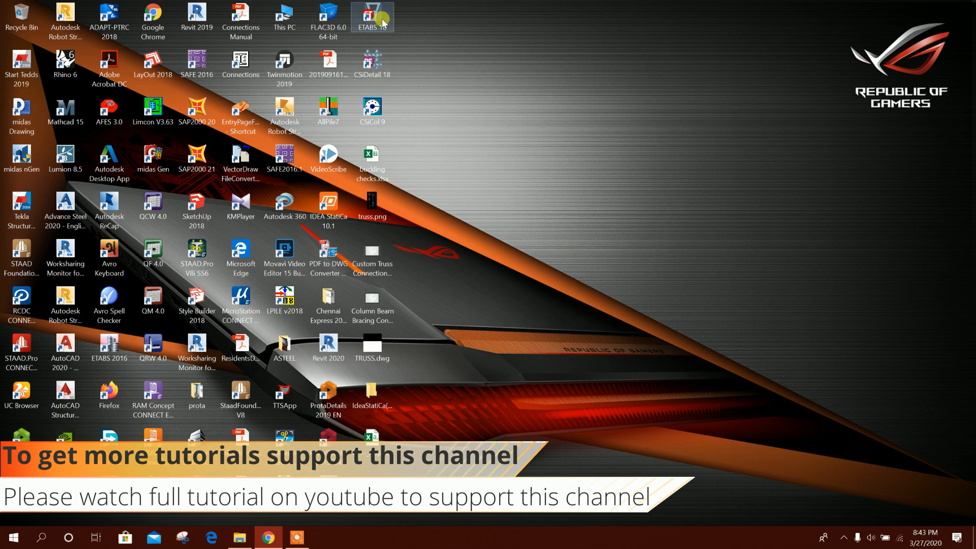
- Launch ETABS 18 from its desktop shortcut so the start page appears
double_click(372, 18)
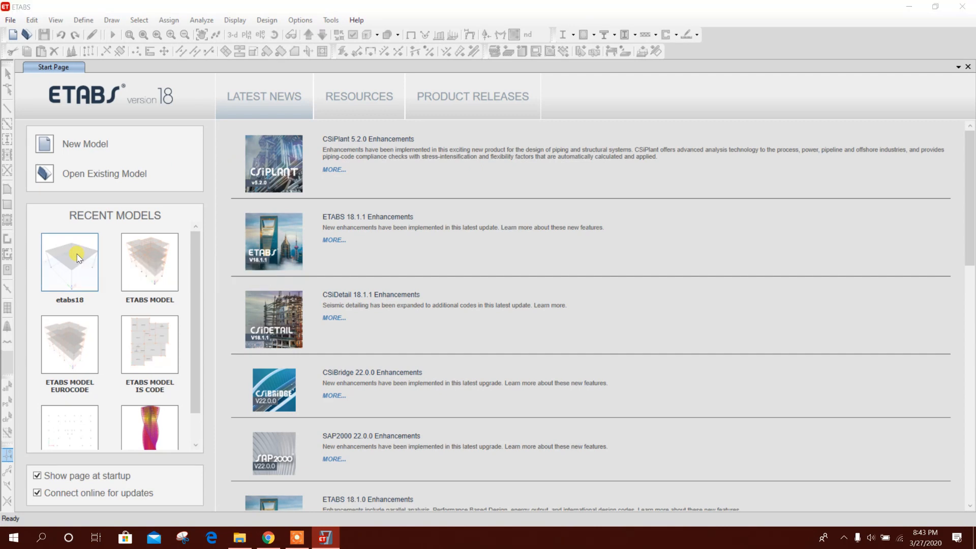
- Open the recent etabs18 model and bring up distributed frame loads for the four roof beams
double_click(69, 261)
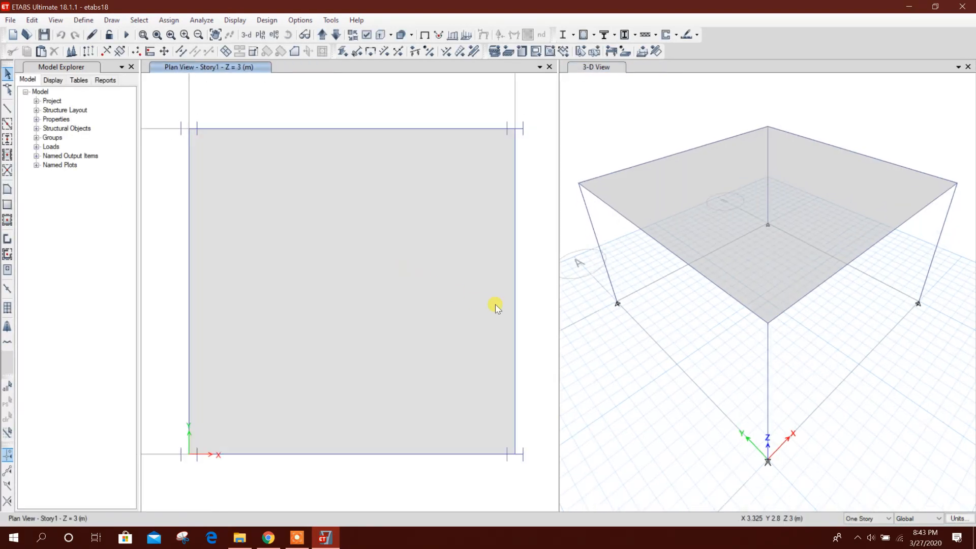
mouse_move(850, 242)
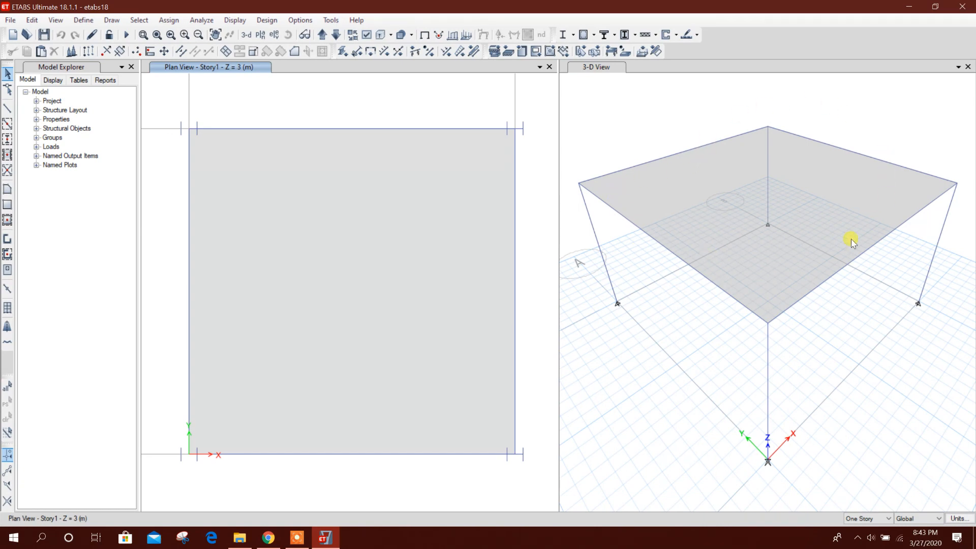
mouse_move(659, 155)
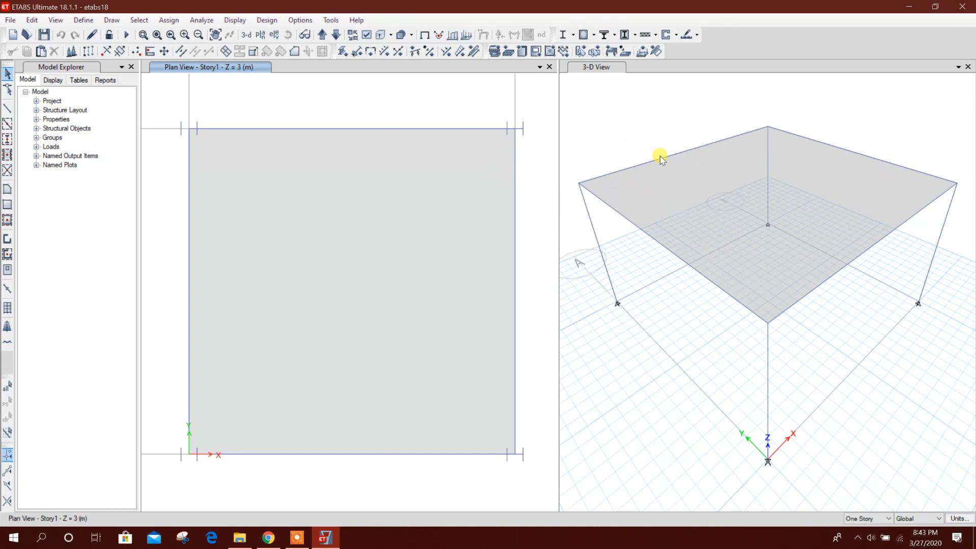
click(658, 155)
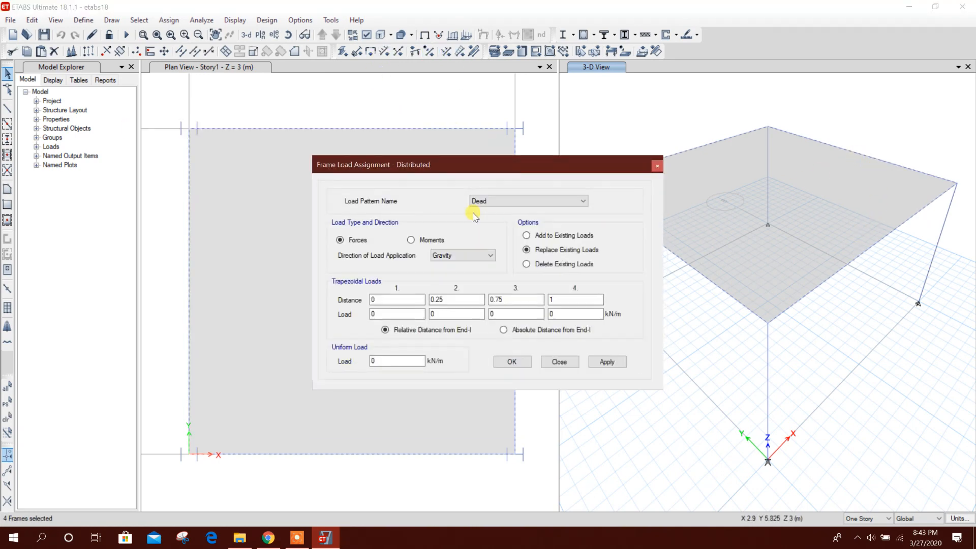
- Assign a 9 kN/m uniform gravity dead load to the four beams
click(396, 361)
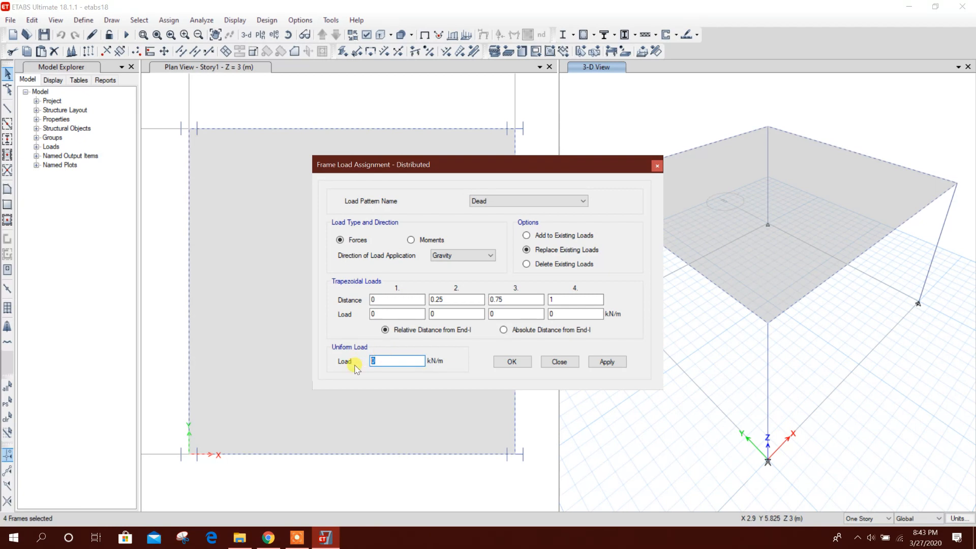
click(606, 362)
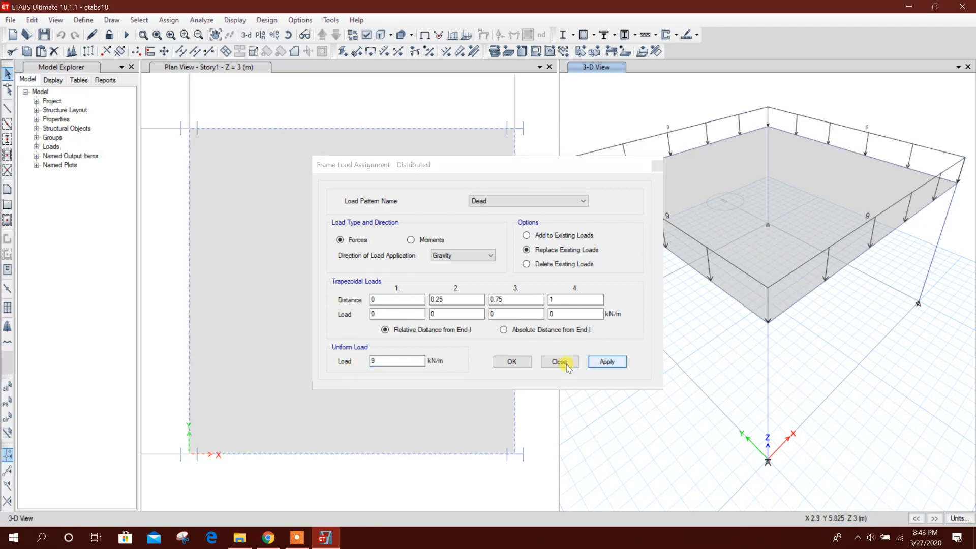
click(558, 362)
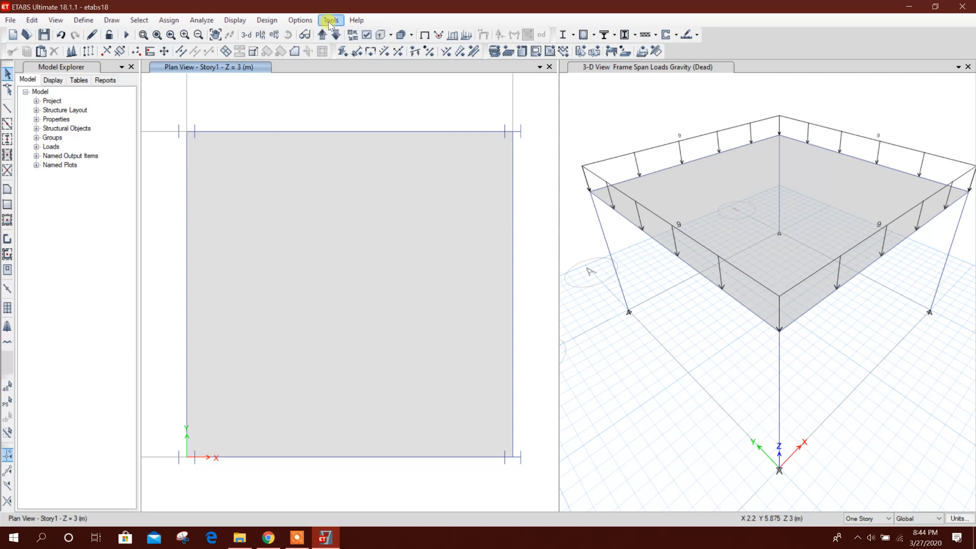
- Add ETABSv18ConnectionProjectManager.dll via Tools > Add/Show Plugins and confirm its registration
click(330, 21)
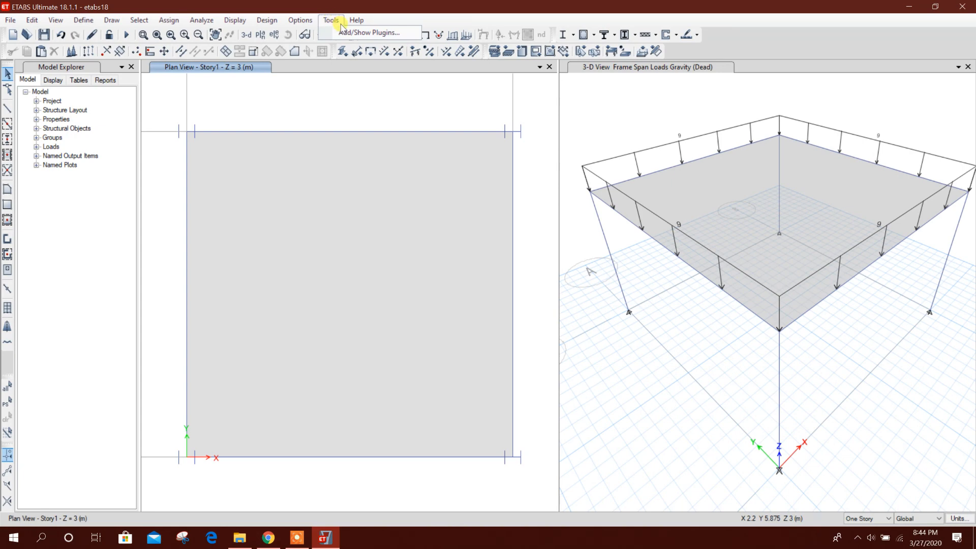
click(370, 32)
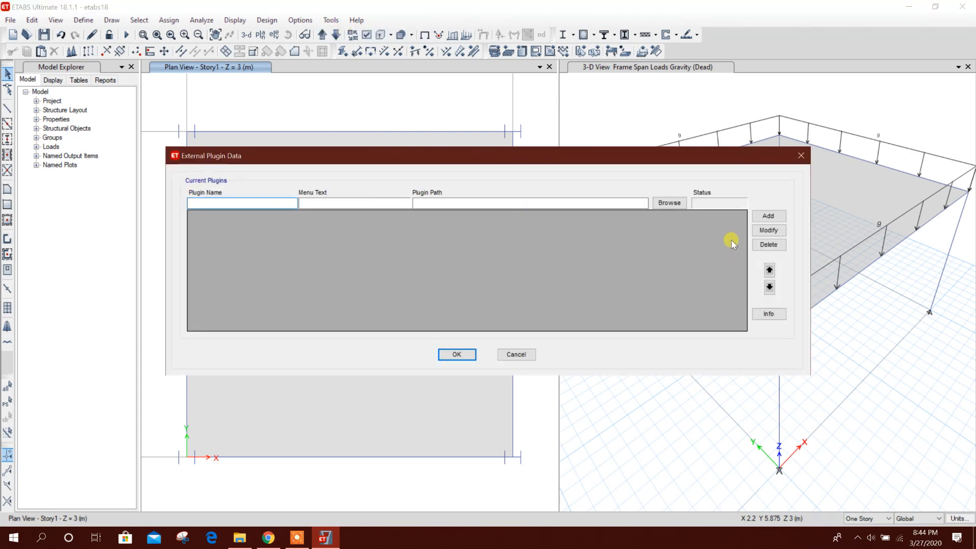
click(669, 202)
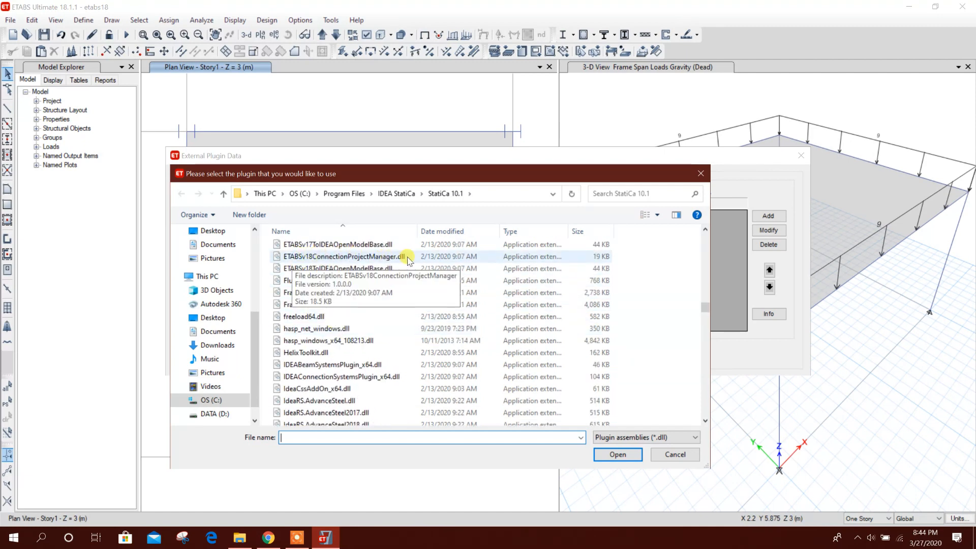
click(344, 256)
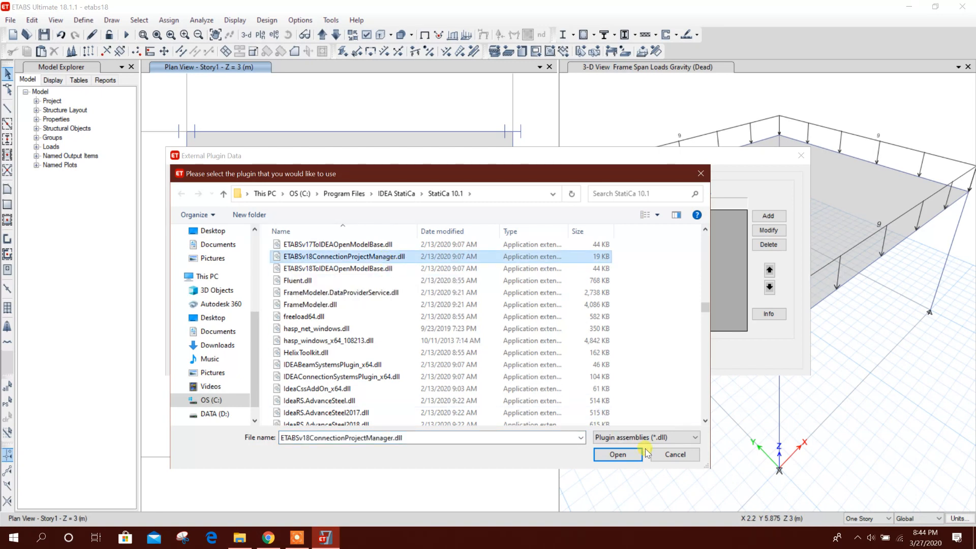
click(617, 454)
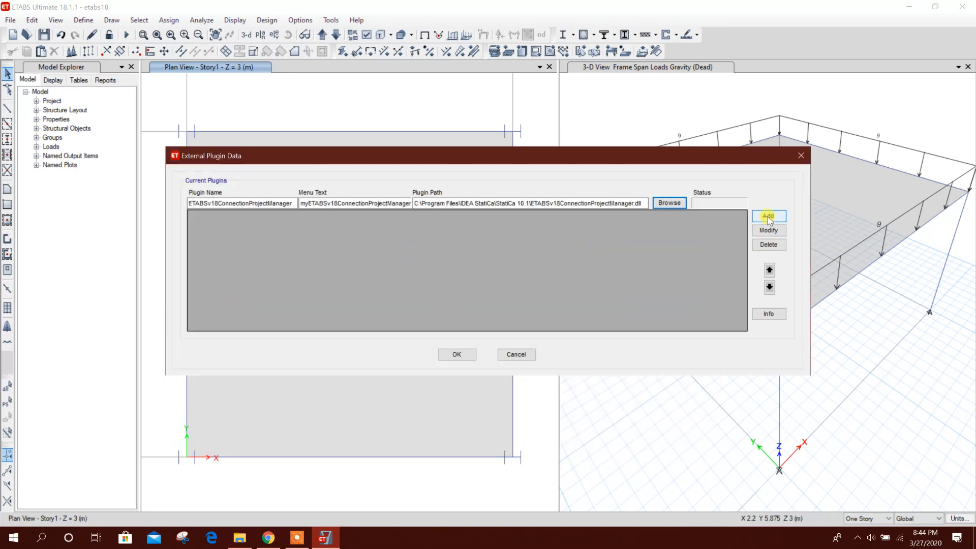
click(768, 216)
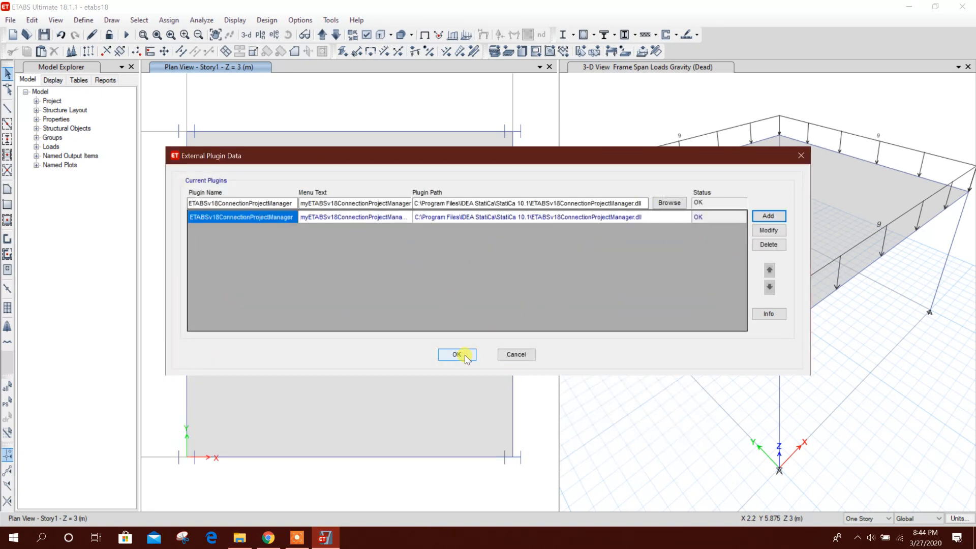
click(456, 354)
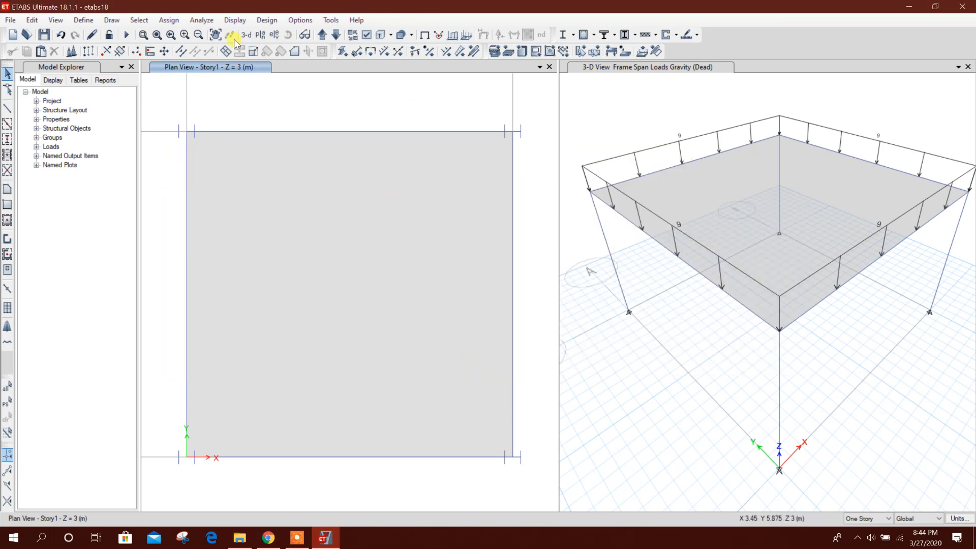
- Run the analysis, then select the Story1 corner joint at grid A2 with its members
click(126, 34)
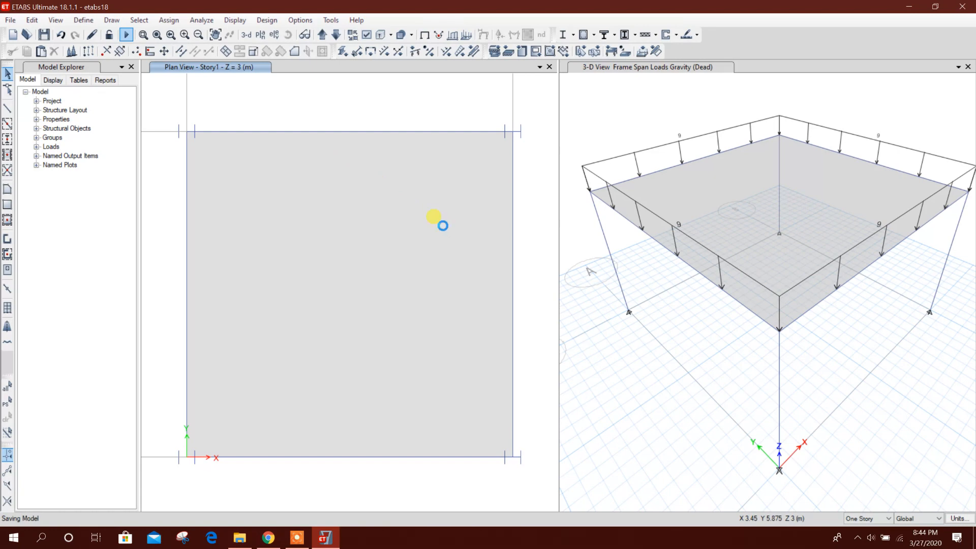
click(126, 35)
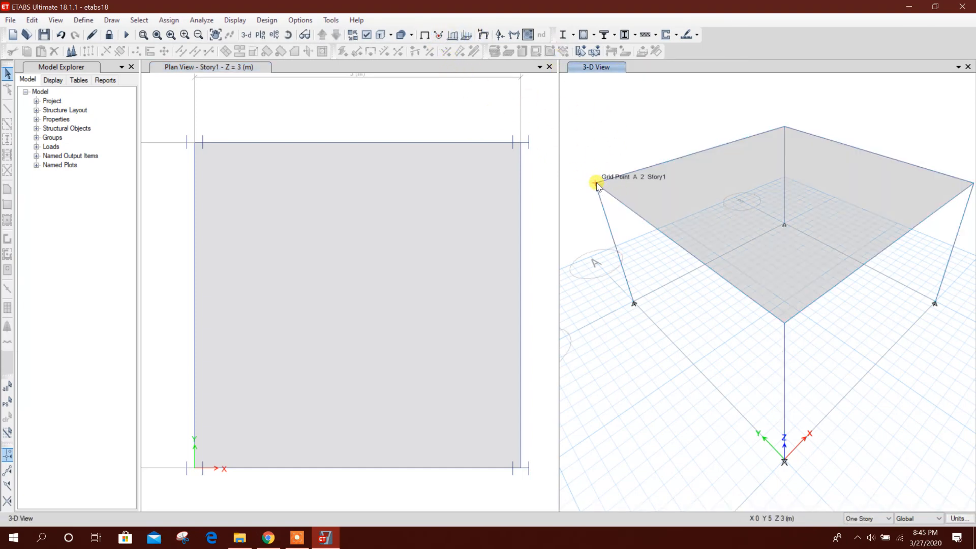
click(596, 185)
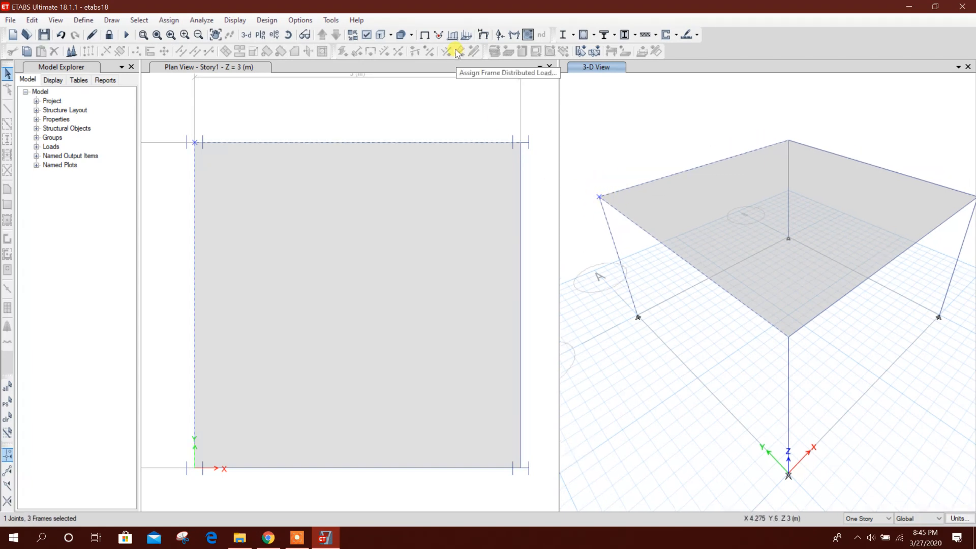
- Launch the IDEA StatiCa plugin from Tools and start a new connection from the selected joint
click(330, 20)
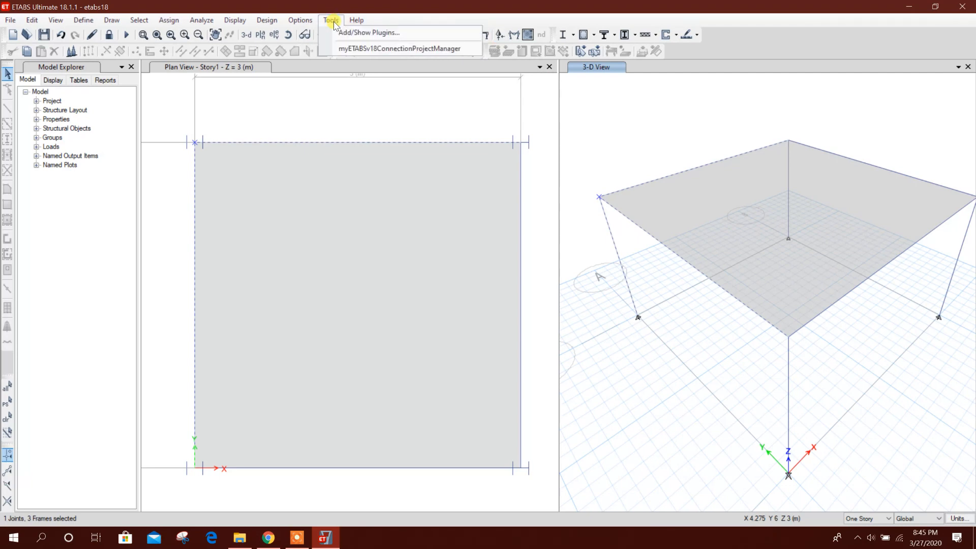
click(469, 327)
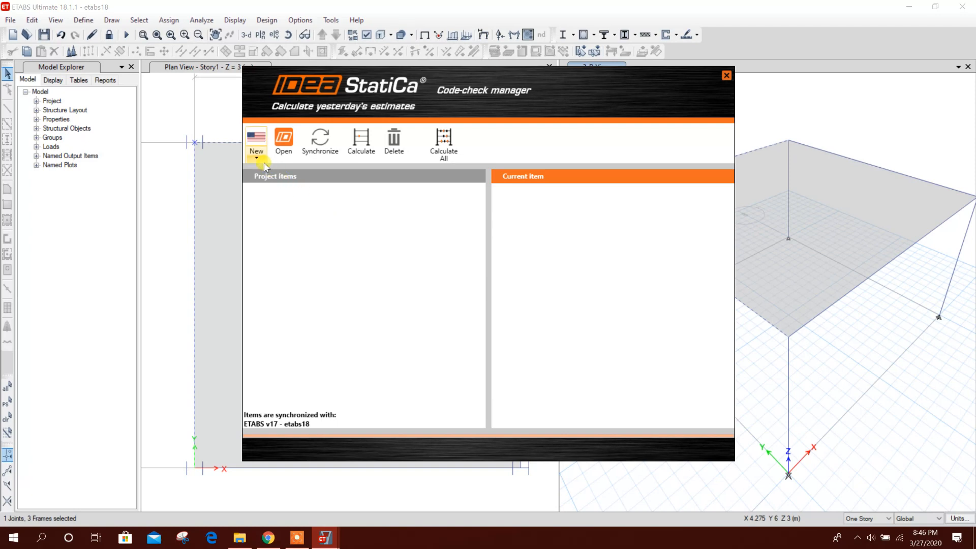
click(256, 141)
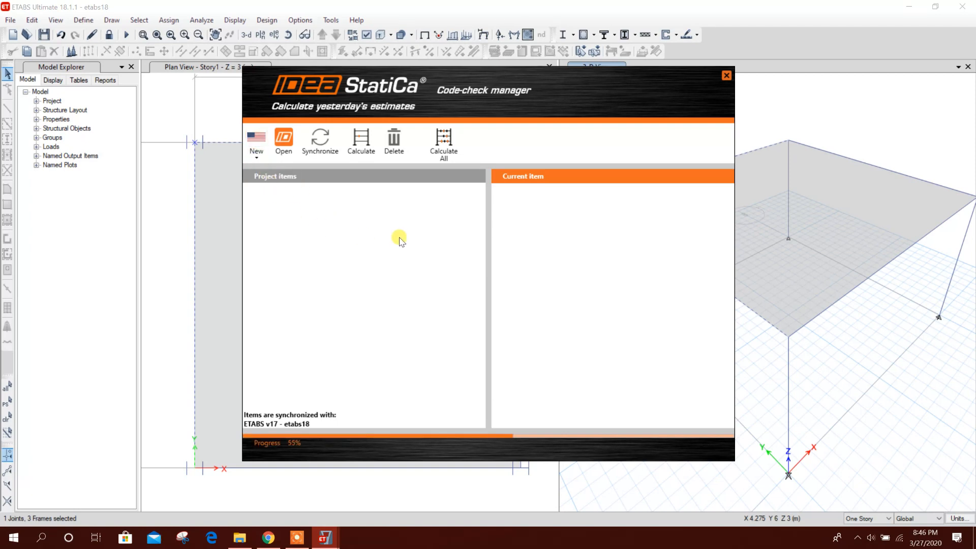
mouse_move(311, 447)
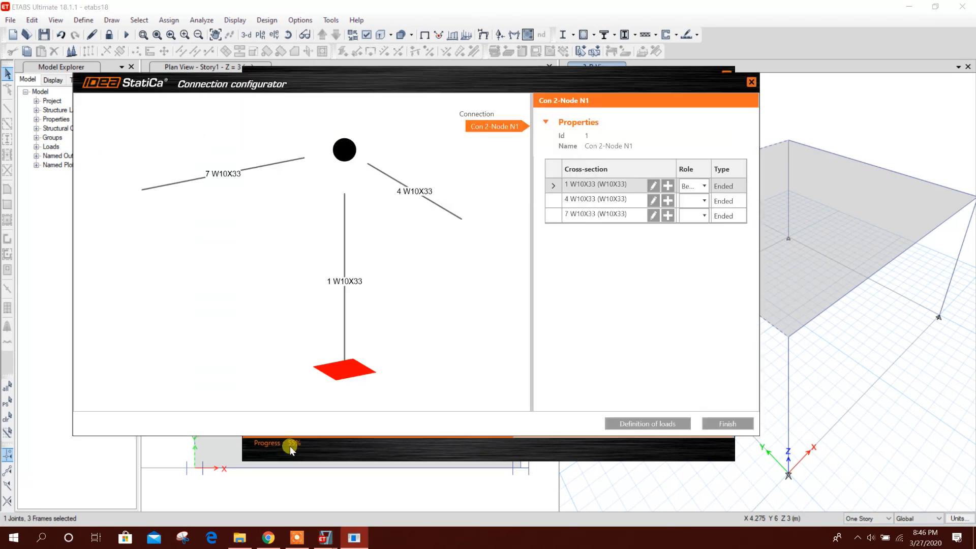
mouse_move(346, 316)
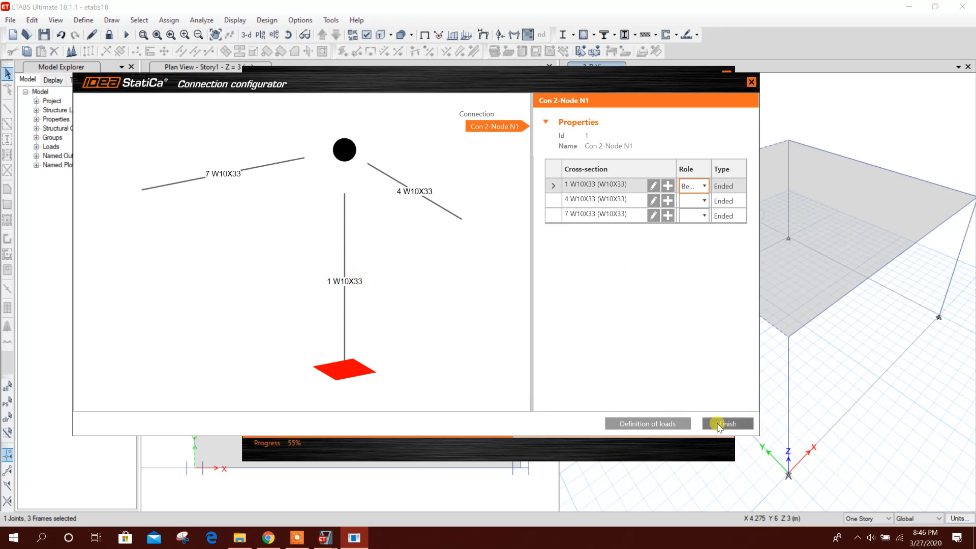
- Finish setup into conn-1 and add an end plate operation using 12 A325M bolts
click(725, 424)
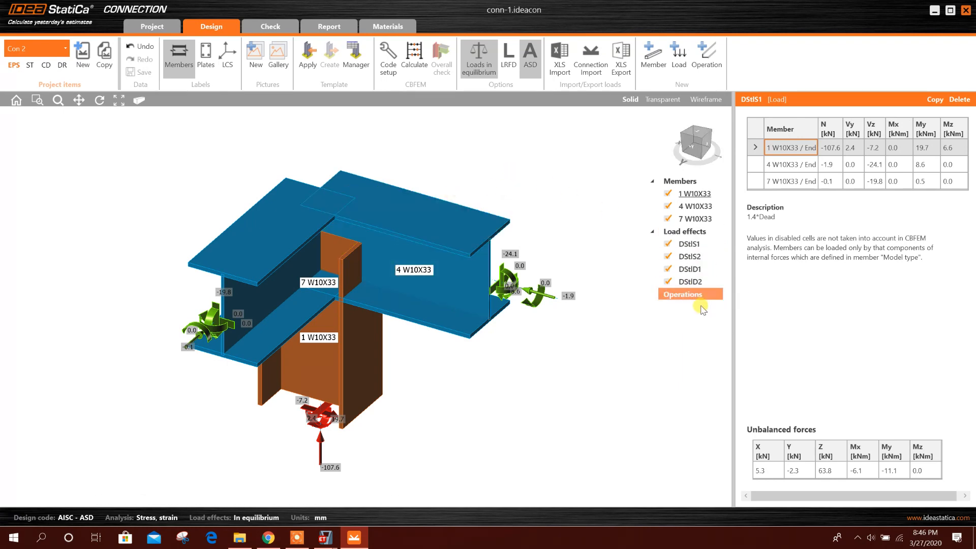
click(681, 294)
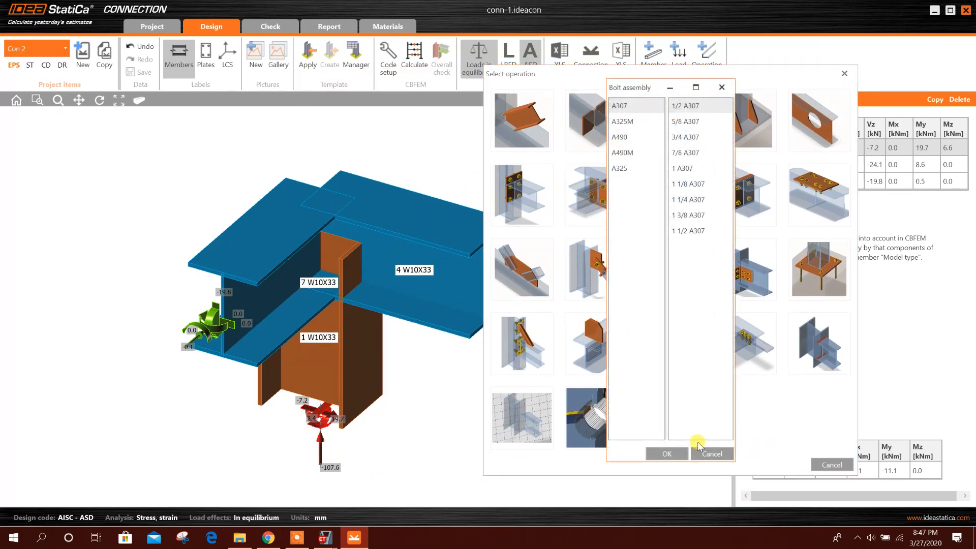
click(620, 121)
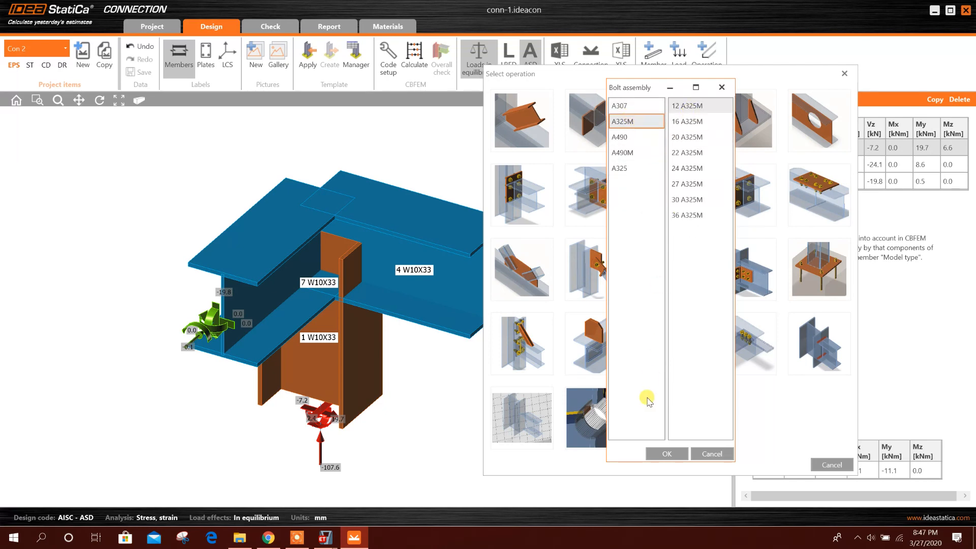
click(665, 453)
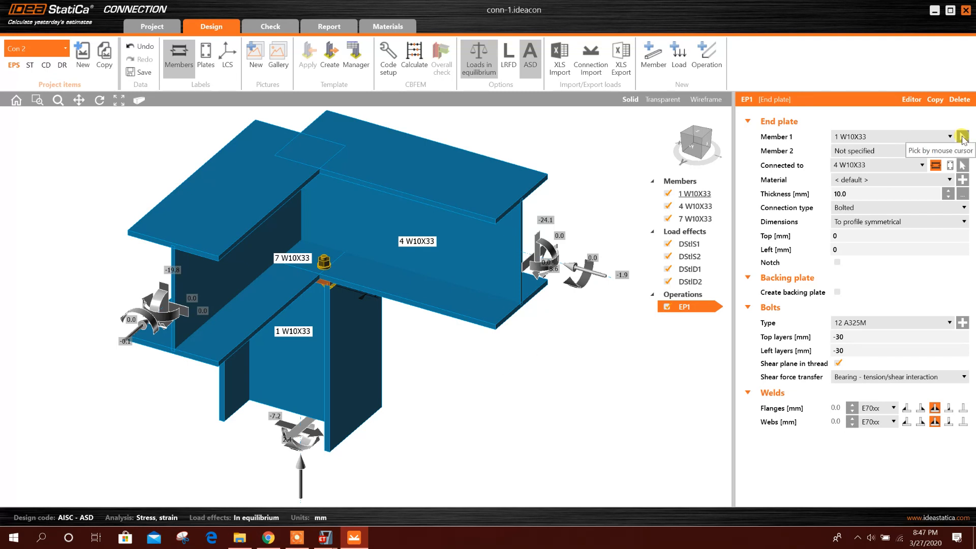
- Connect EP1's member 4 W10X33 to column 1 W10X33 and add EP2 for member 7 W10X33
click(474, 242)
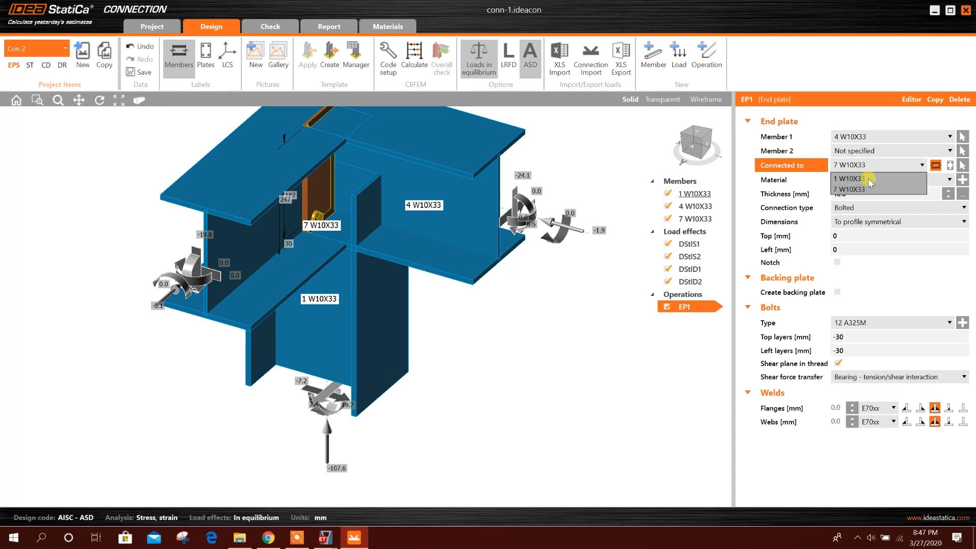
click(848, 178)
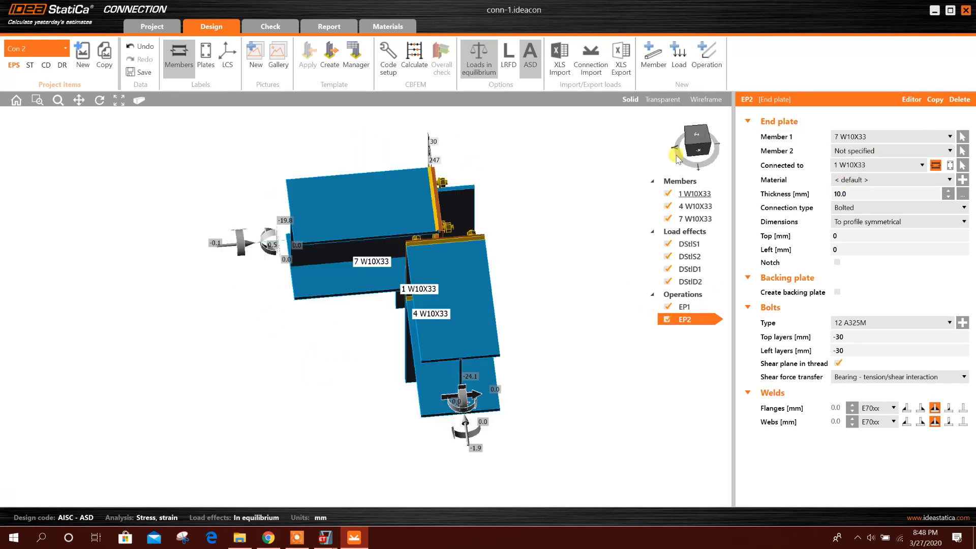
drag(697, 143, 675, 159)
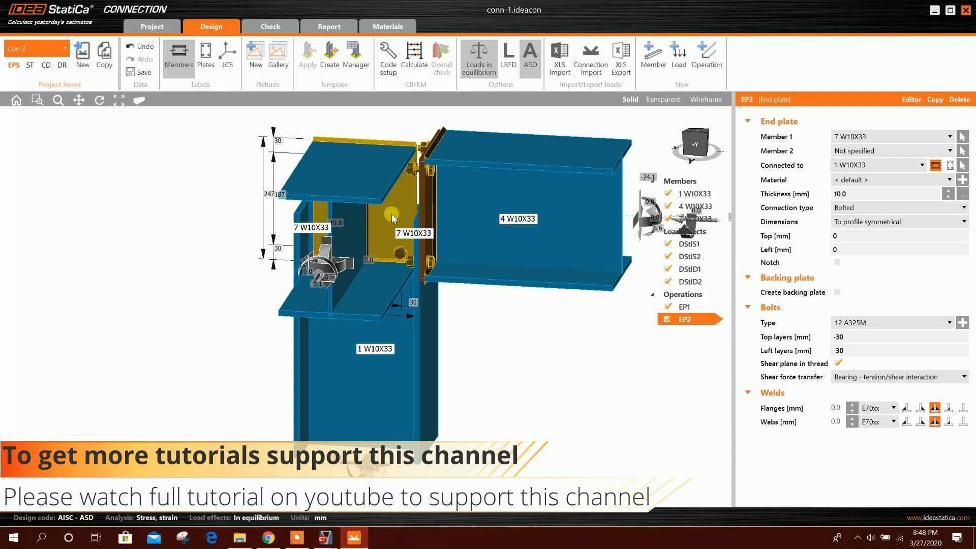
- Offset column 1 W10X33 by ex -150 mm and set EP2 flange and web welds to 6.0 mm
click(694, 193)
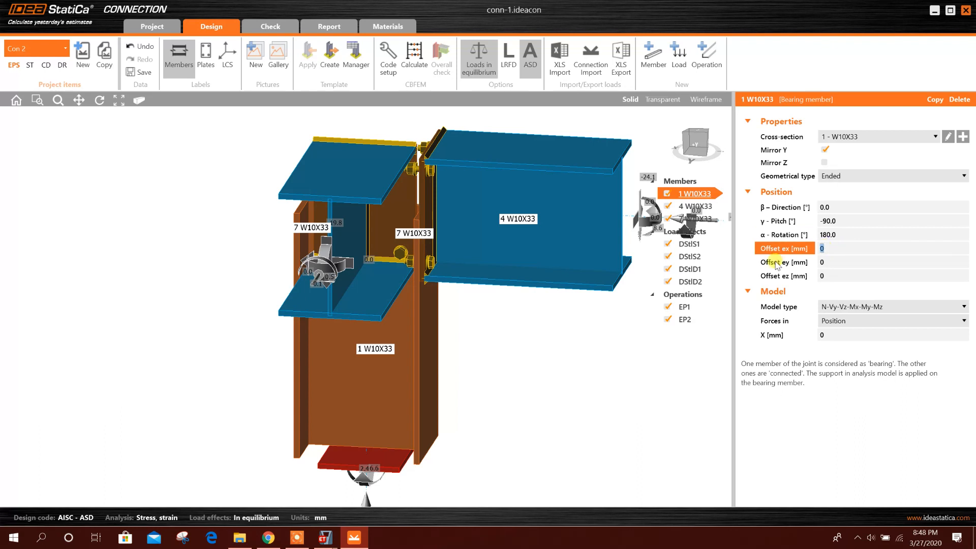
text(100)
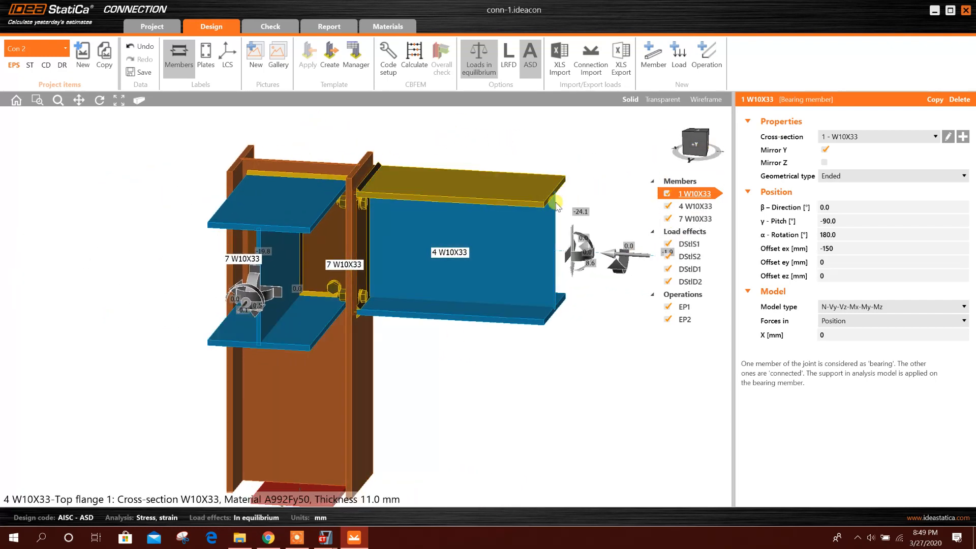
click(685, 306)
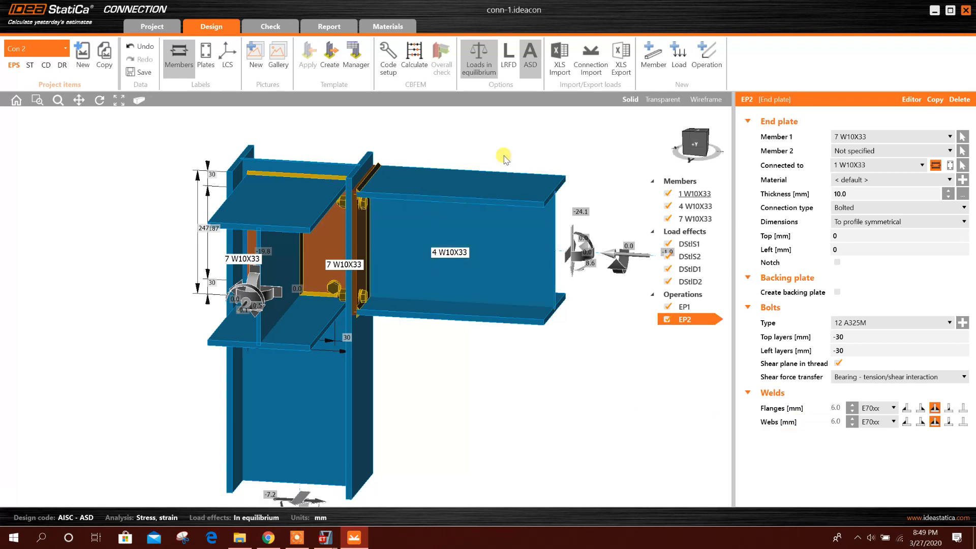
- Calculate the CBFEM analysis, reaching bolts 57.6% and welds 48.4% utilisation
click(414, 57)
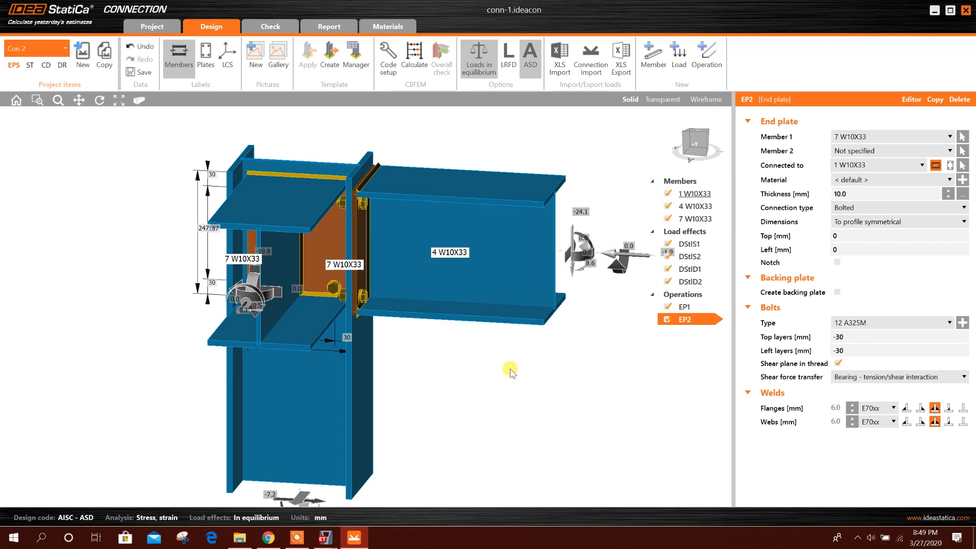
click(440, 56)
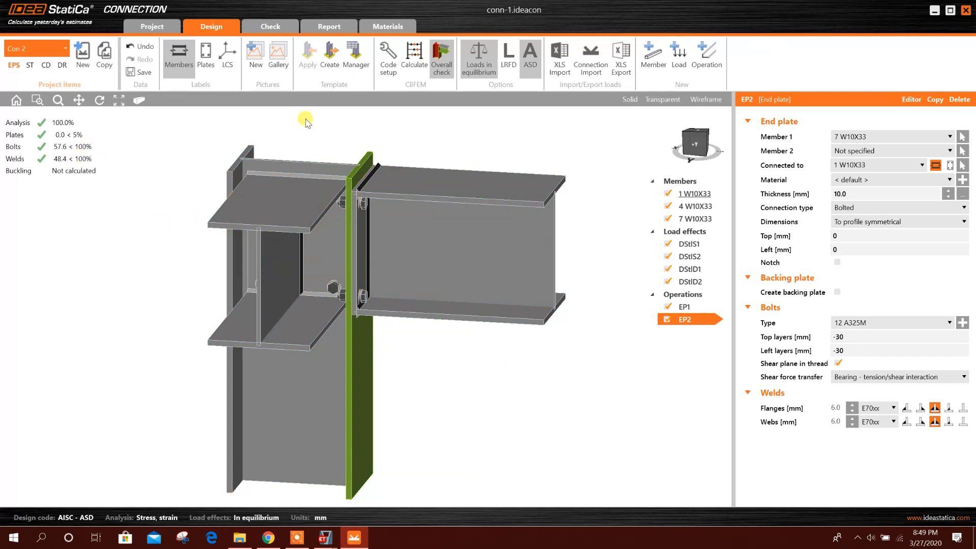
- Display the equivalent stress contour from the Check results, peaking at 206.4 MPa
click(269, 26)
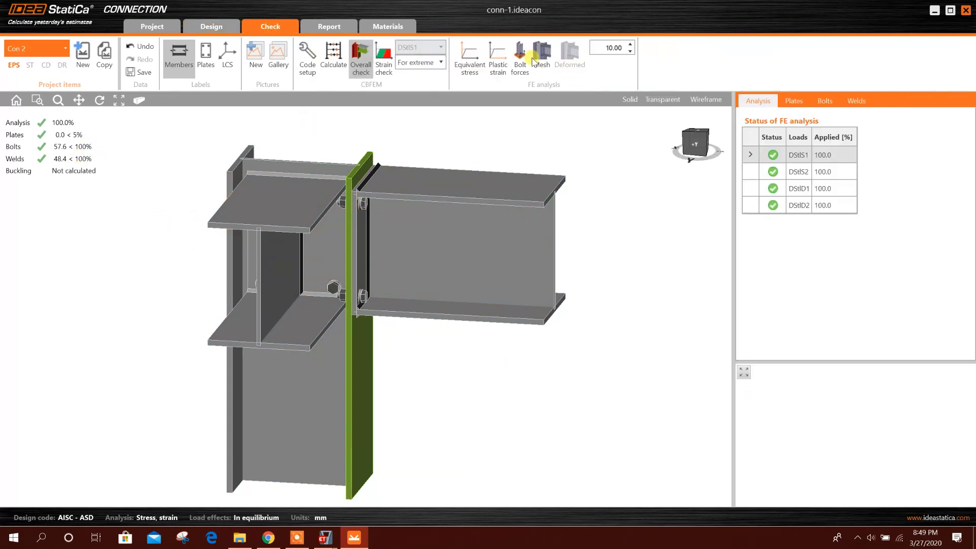
click(468, 56)
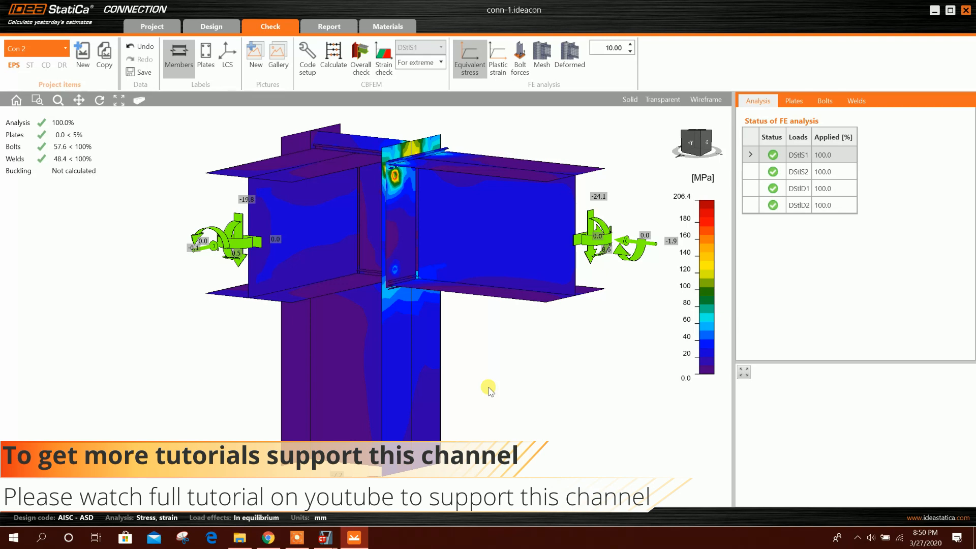
mouse_move(493, 344)
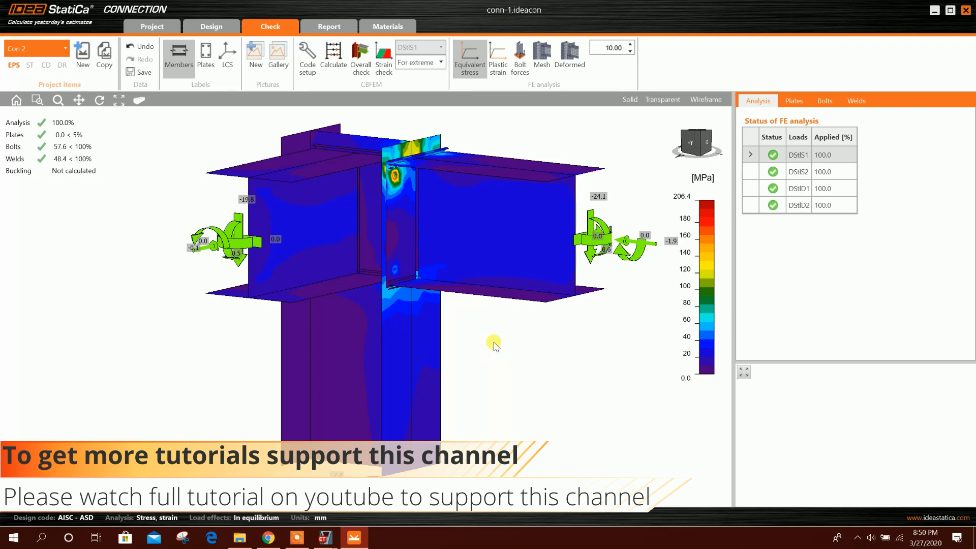